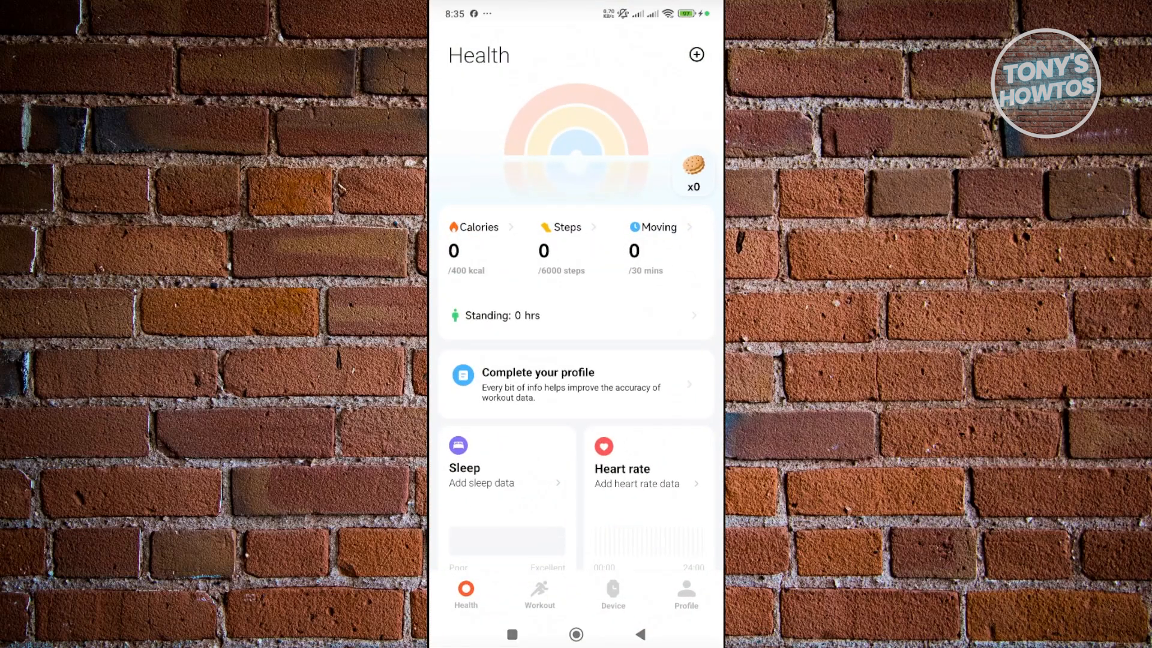
# - Go from the Device tab to the Profile page with account and app settings
pyautogui.click(612, 592)
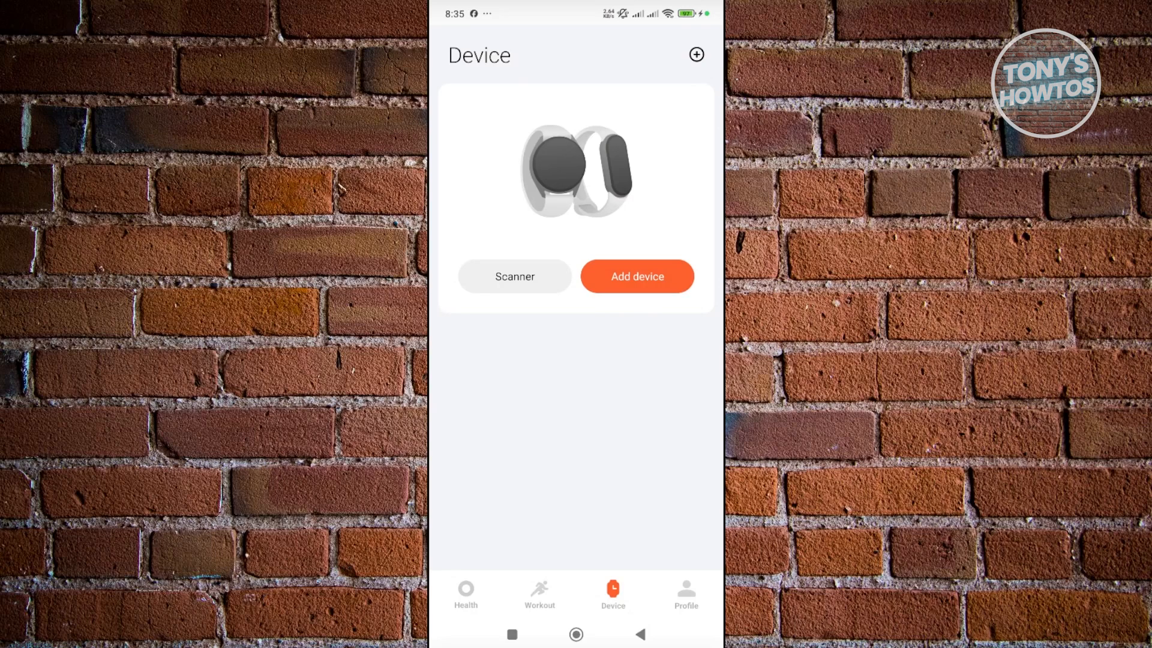
pyautogui.click(686, 595)
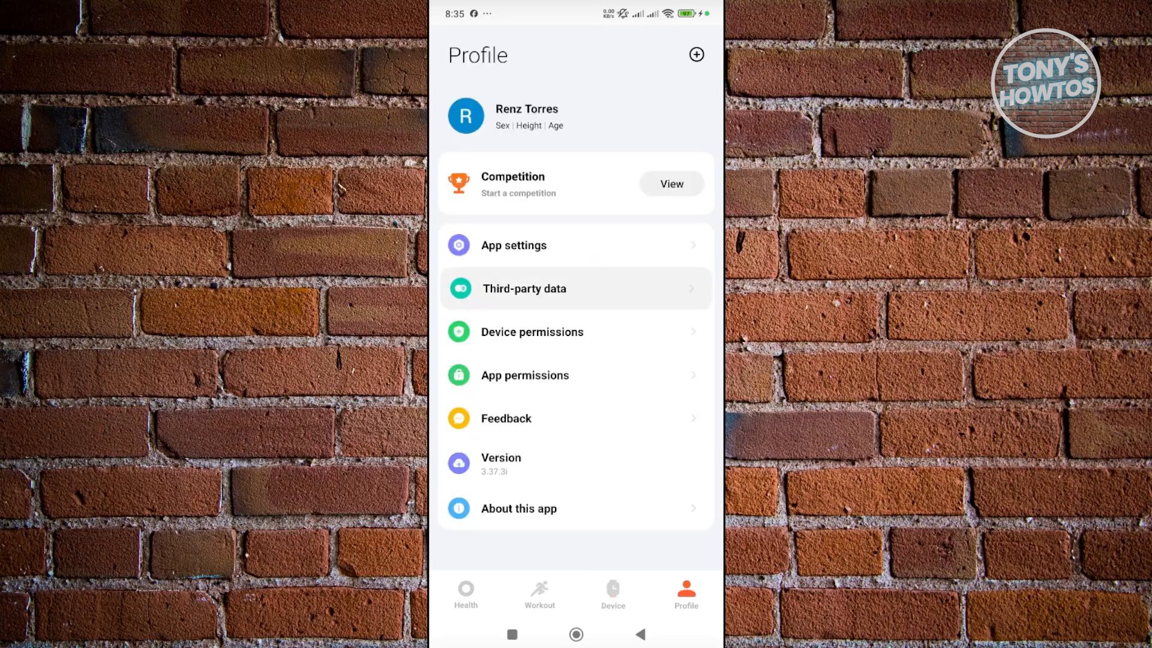
# - Reach the Google Fit connection page via Third-party data's Accounts and authorization
pyautogui.click(523, 288)
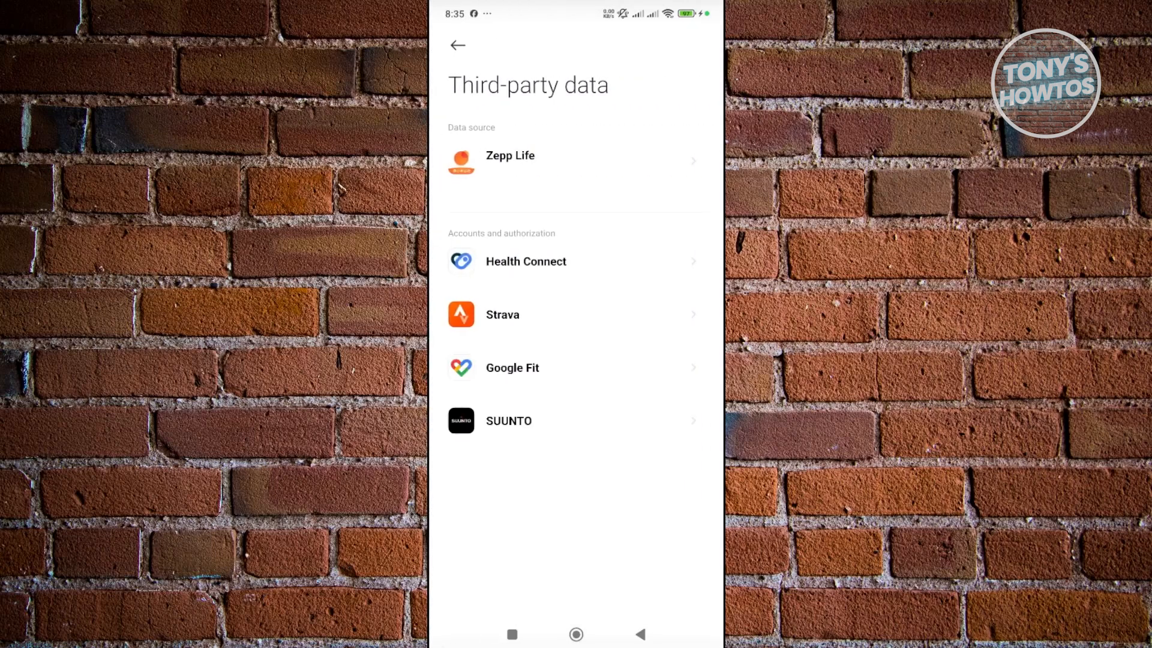
pyautogui.click(512, 367)
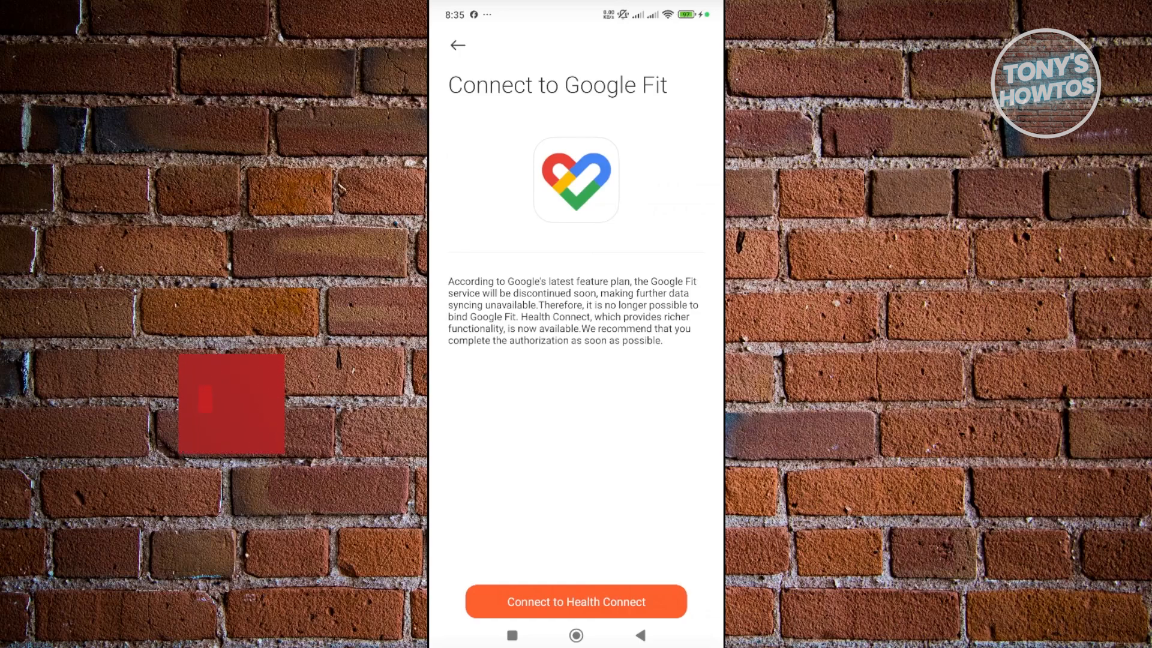
# - Link Mi Fitness to Health Connect and confirm, then return to the third-party data list
pyautogui.click(230, 408)
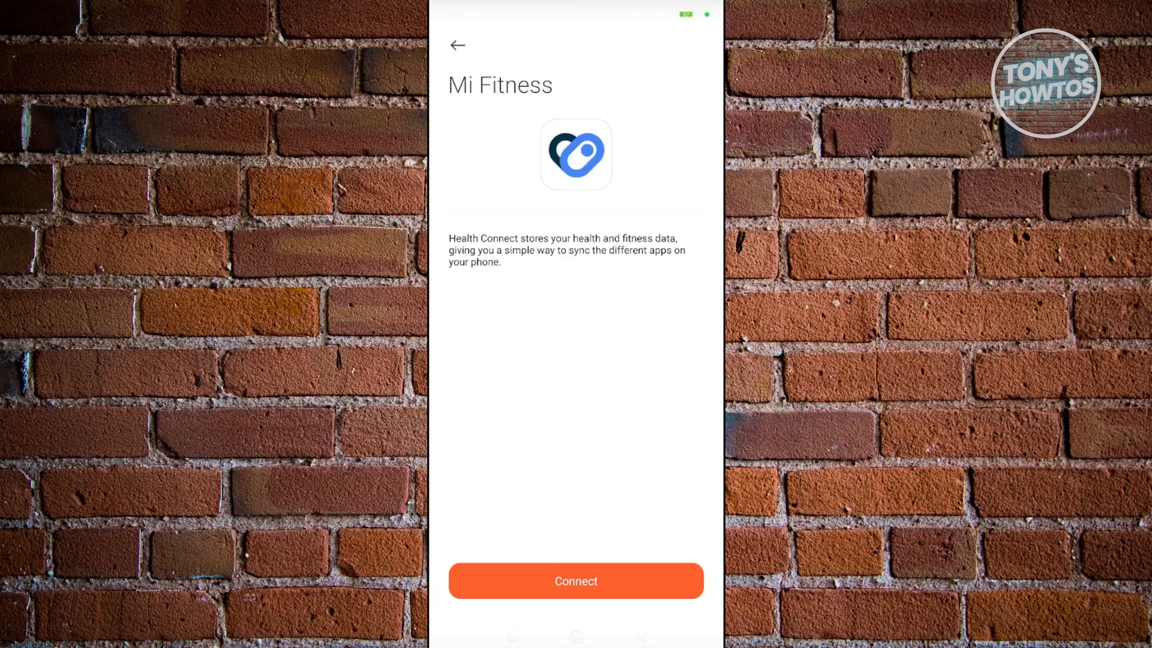
pyautogui.click(575, 581)
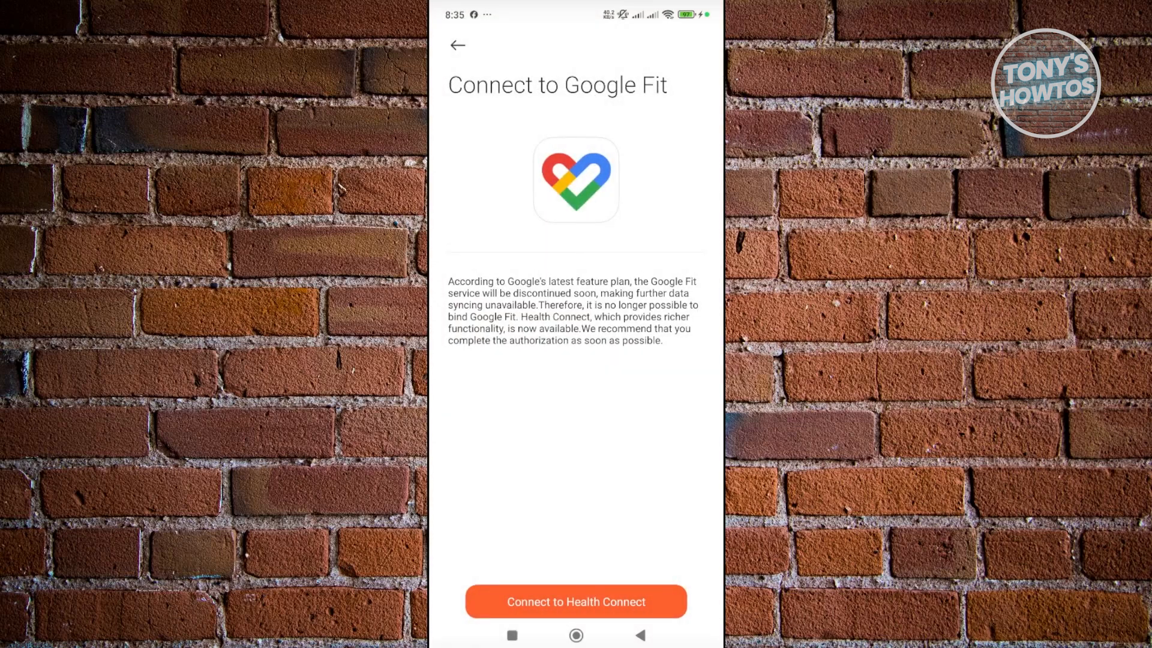
pyautogui.click(457, 45)
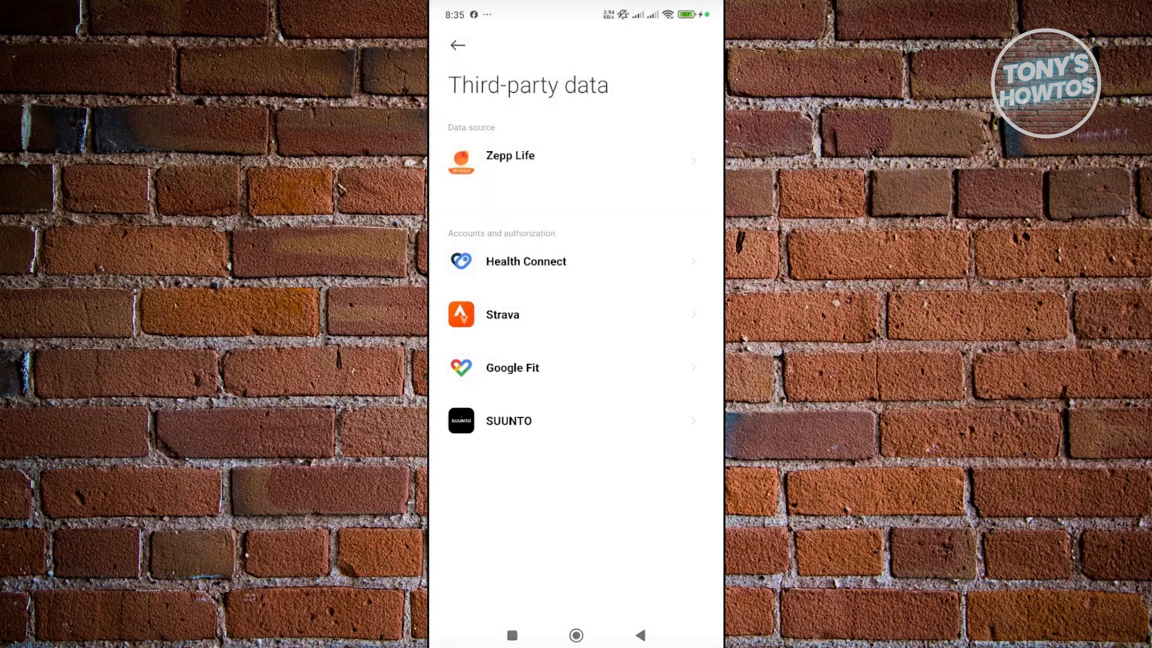
# - Review the Data and access list of health data types Mi Fitness may write to Health Connect
pyautogui.click(526, 261)
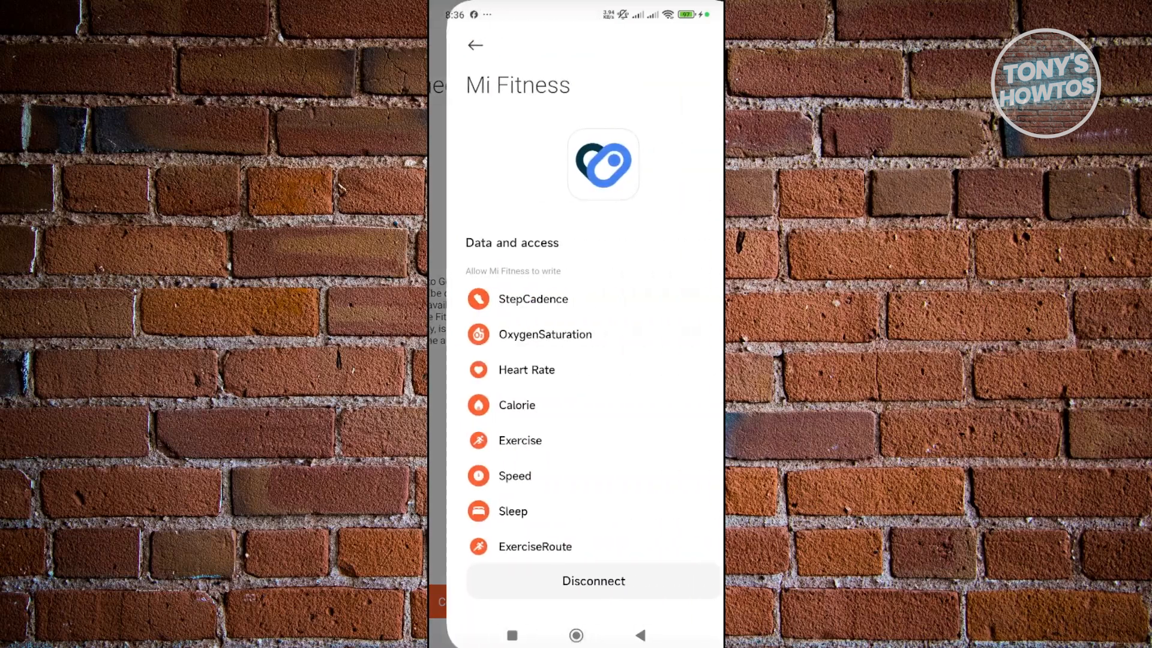
pyautogui.scroll(-3)
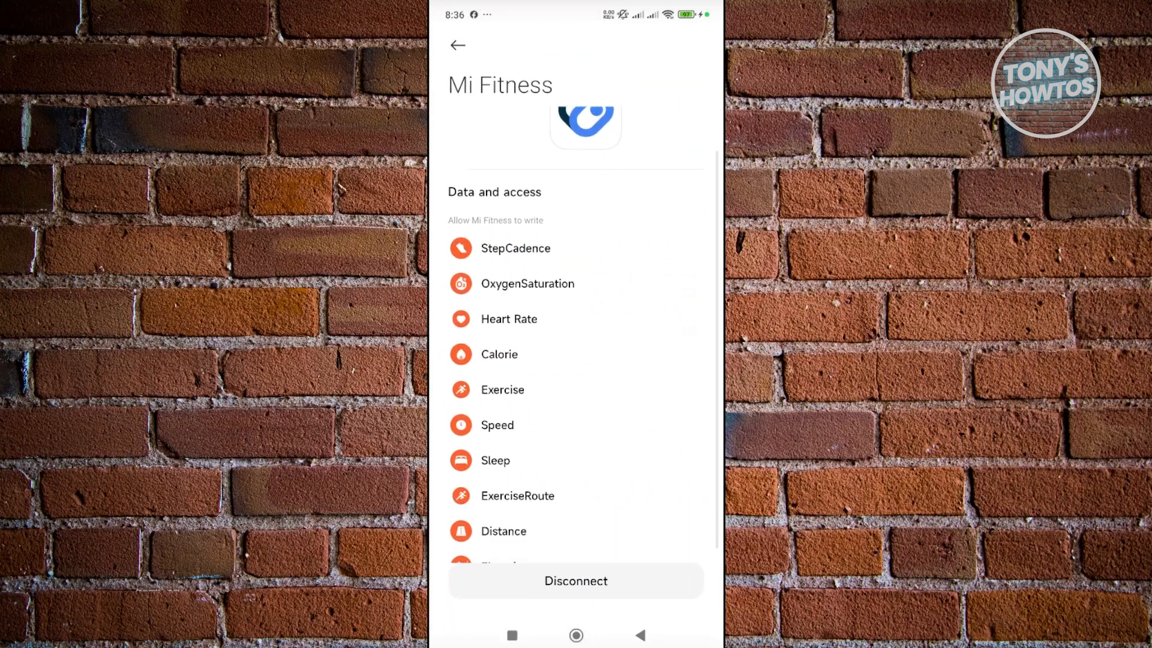
pyautogui.scroll(-3)
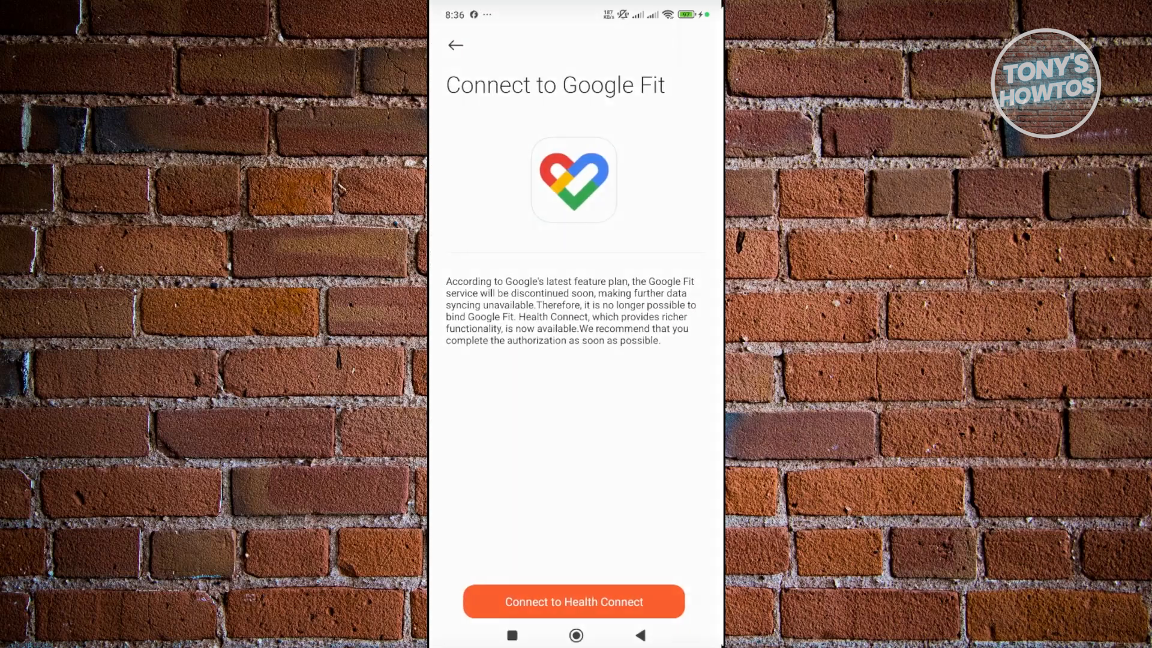
# - Leave the Connect to Google Fit page back to the list showing Health Connect, Strava, Google Fit and SUUNTO
pyautogui.click(574, 601)
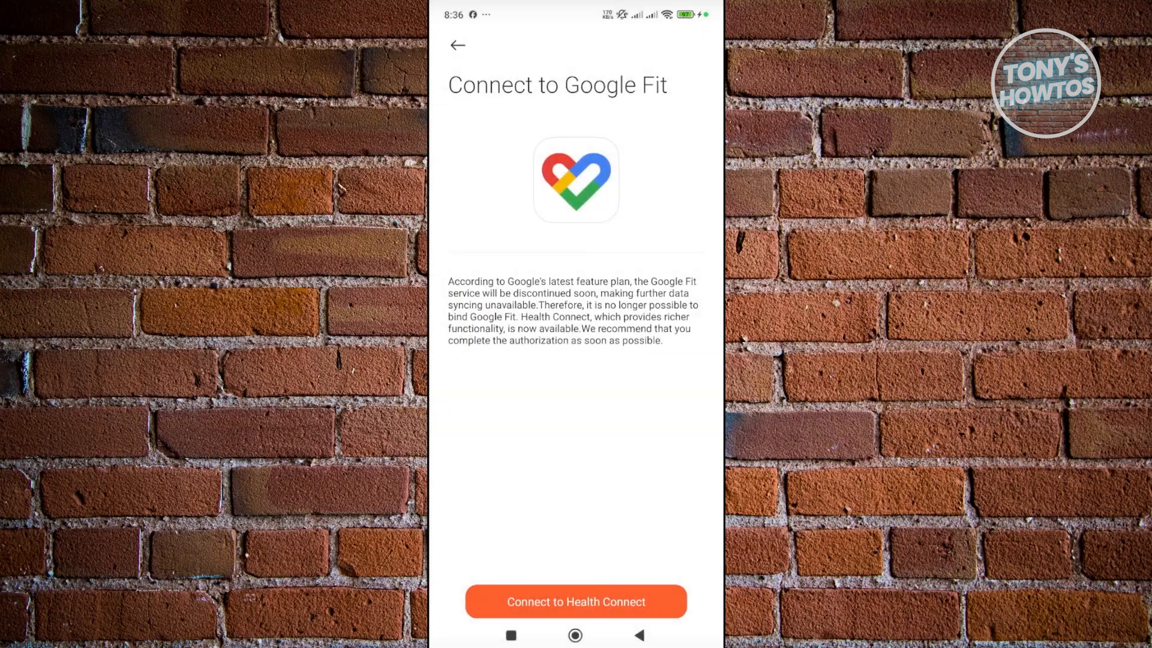
pyautogui.click(457, 45)
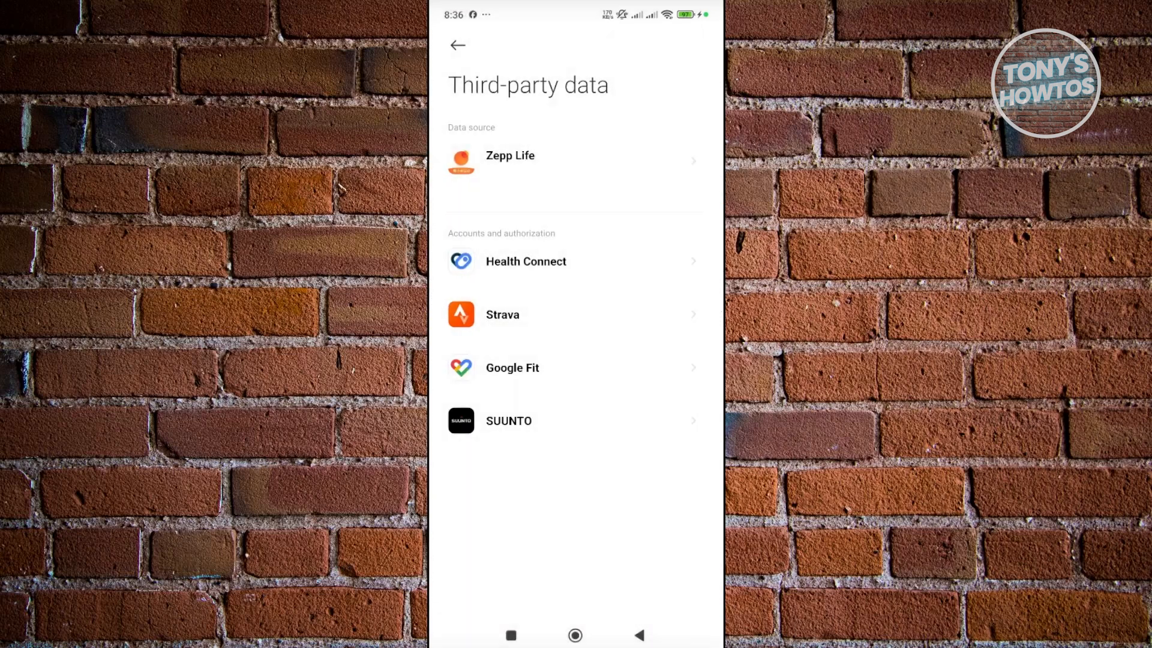